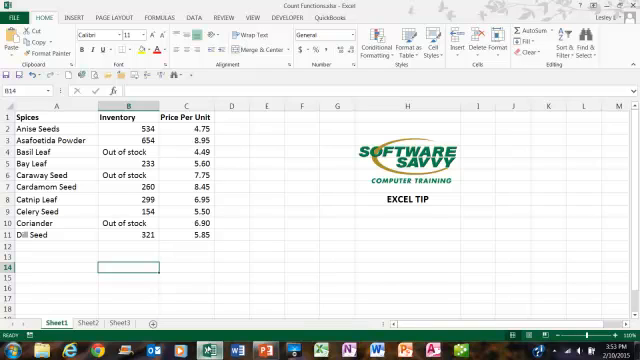
pyautogui.moveTo(211, 311)
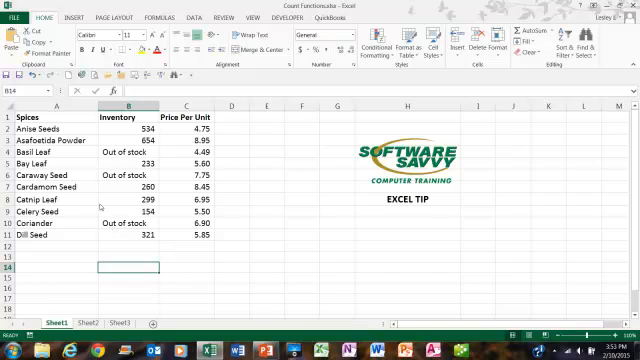
pyautogui.moveTo(96, 207)
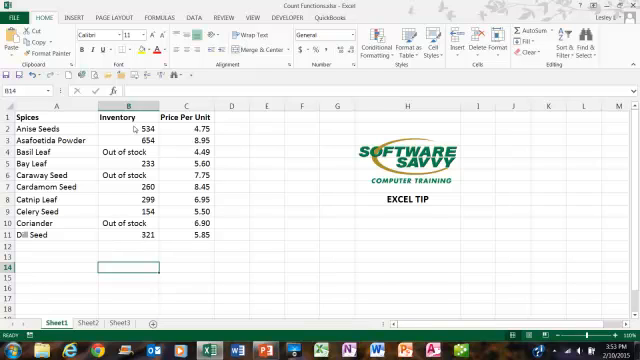
pyautogui.moveTo(143, 237)
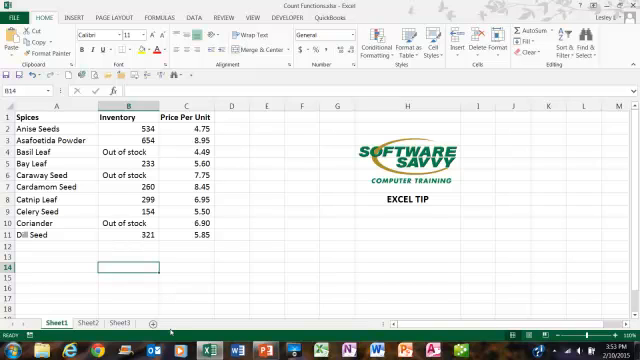
# Enter =COUNT(B2:B11) in B14 to count the Inventory numbers, returning 7
pyautogui.write('=count(B2:B11')
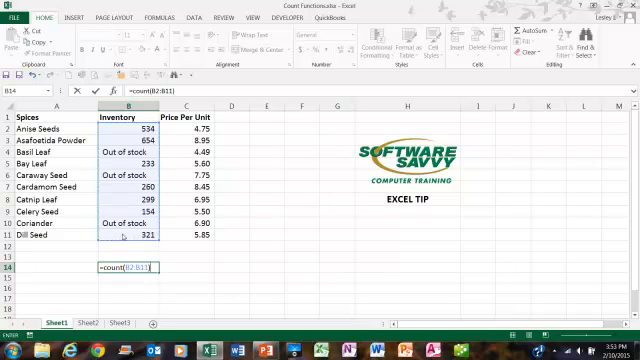
pyautogui.press('Enter')
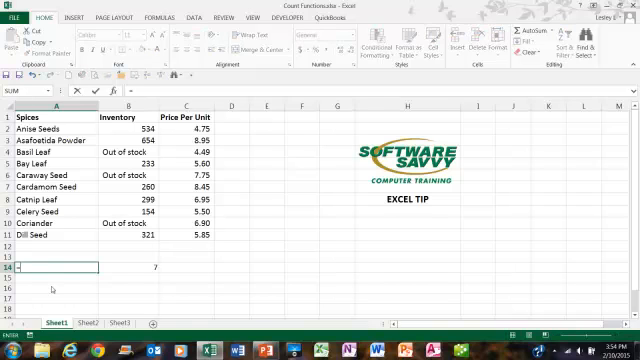
# Begin a =COUNTA( formula in A14 for the Spices column
pyautogui.write('=countA')
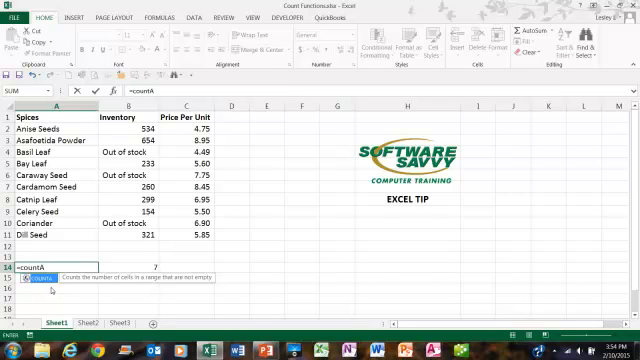
pyautogui.write('(')
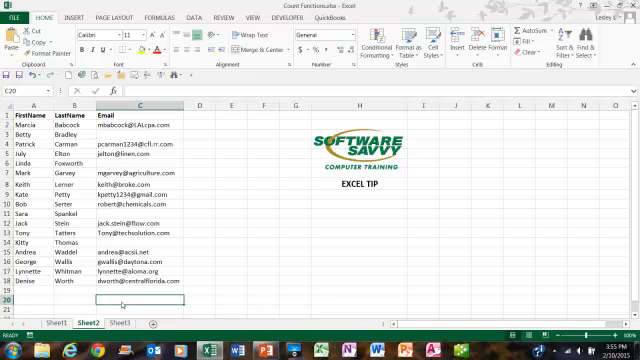
pyautogui.moveTo(275, 306)
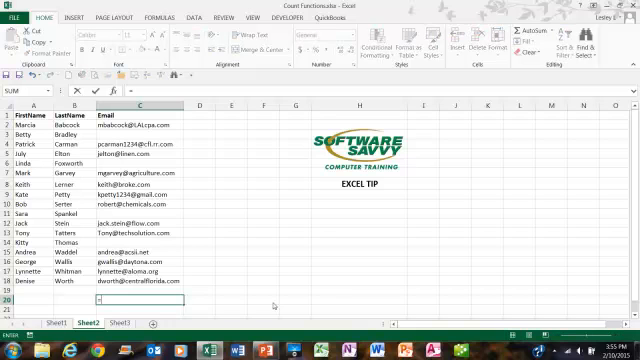
# Enter =COUNTBLANK(C2:C18) in C20 to count empty email cells, returning 4
pyautogui.write('=countblank(C2:C18')
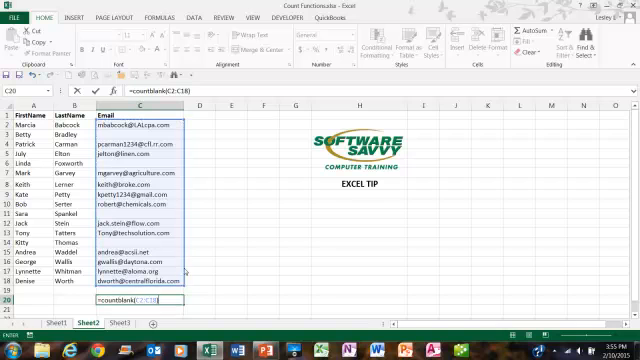
pyautogui.press('Enter')
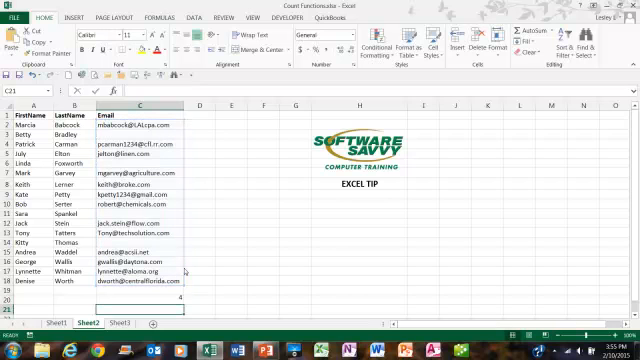